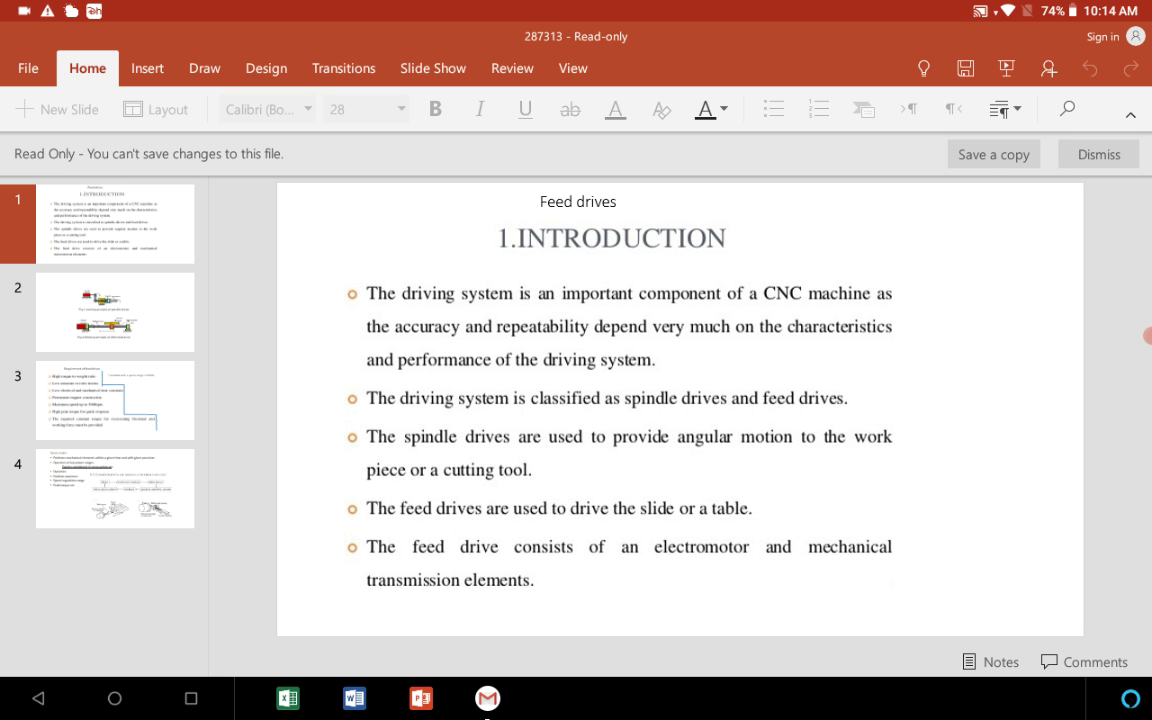
Show slide 2 with the spindle drive and CNC feed drive diagrams.
click(114, 312)
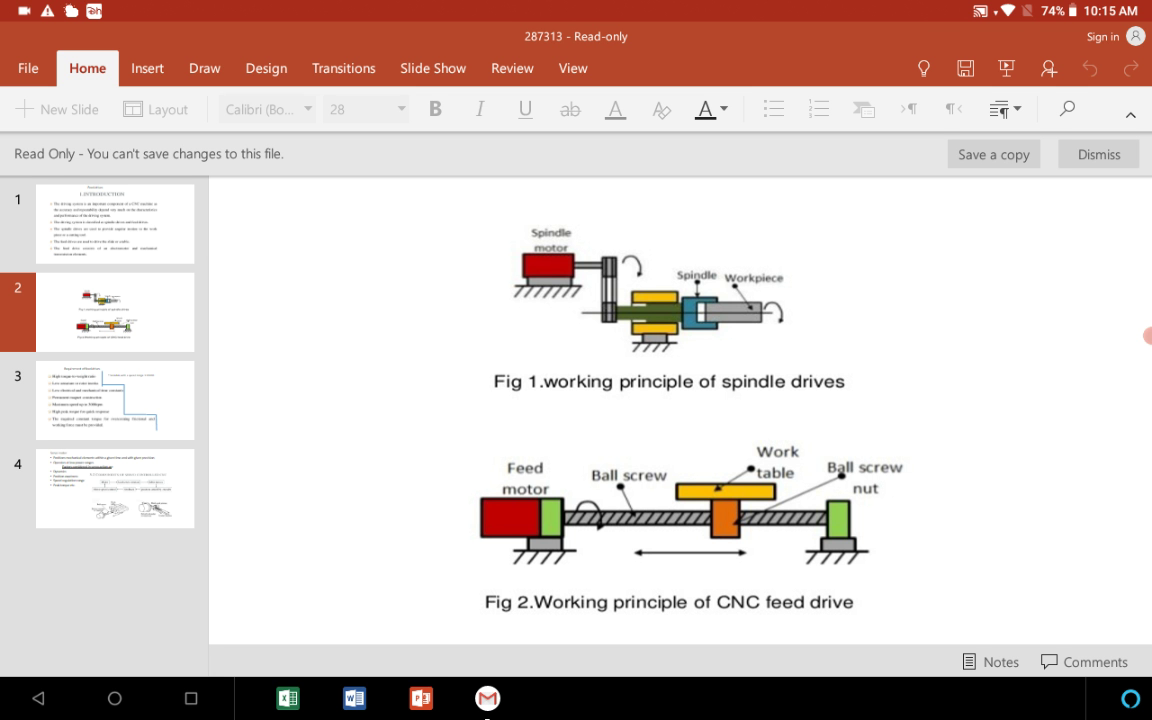
click(666, 410)
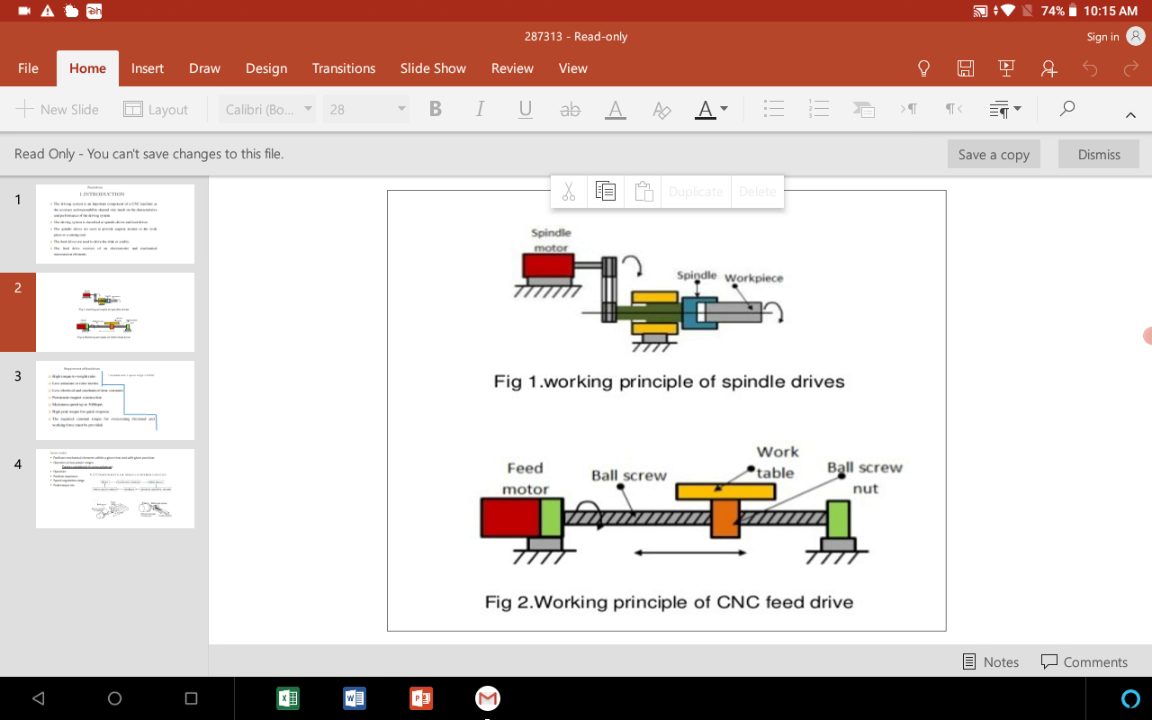
click(114, 400)
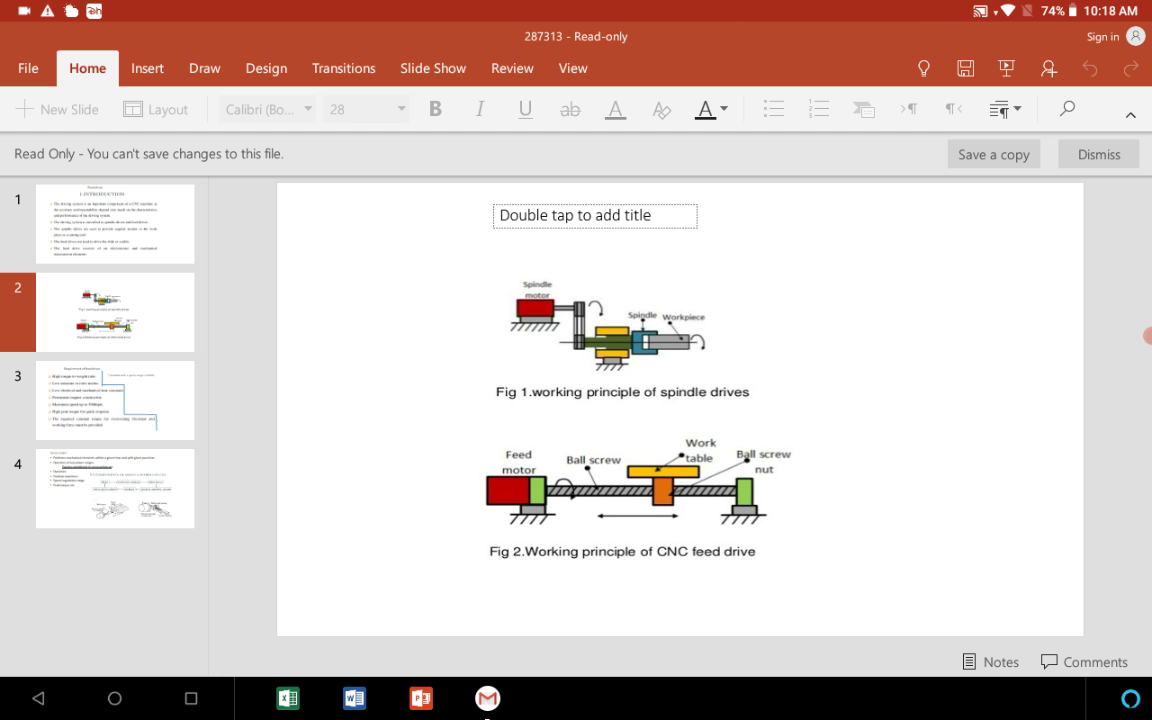
Show slide 4 with the servo motor and servo-controlled CNC components diagram.
click(114, 488)
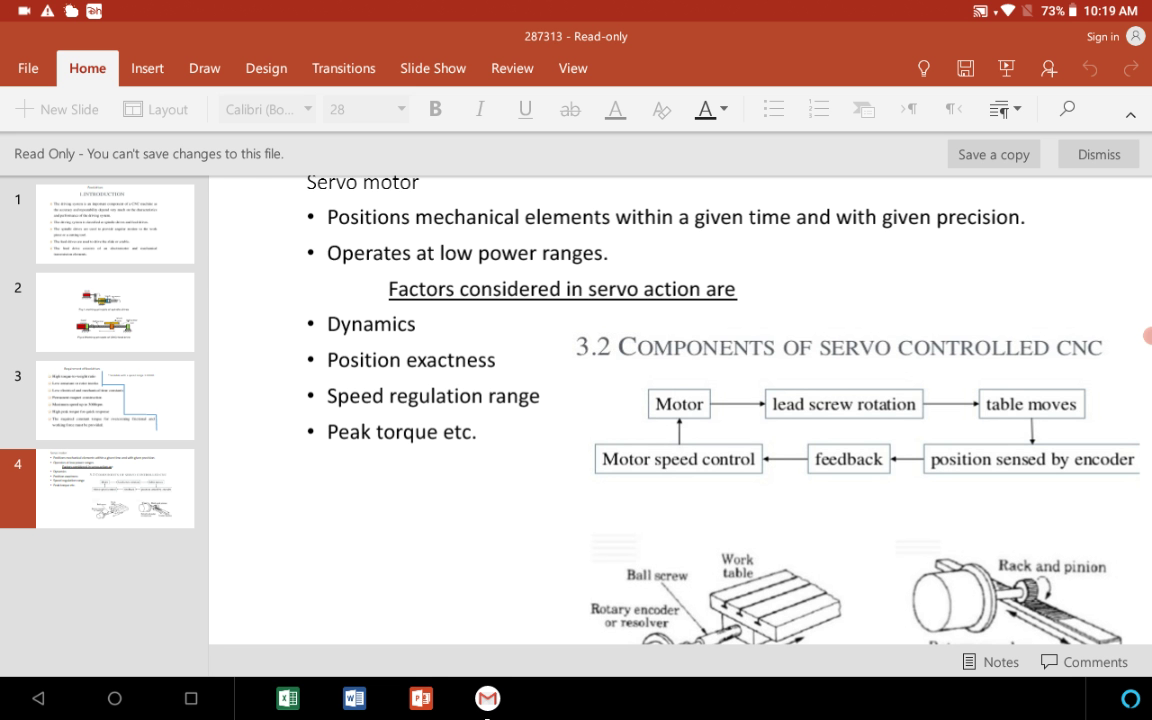
Scroll to the ball screw and rack-and-pinion drawings, then go to slide 3.
scroll(down, 3)
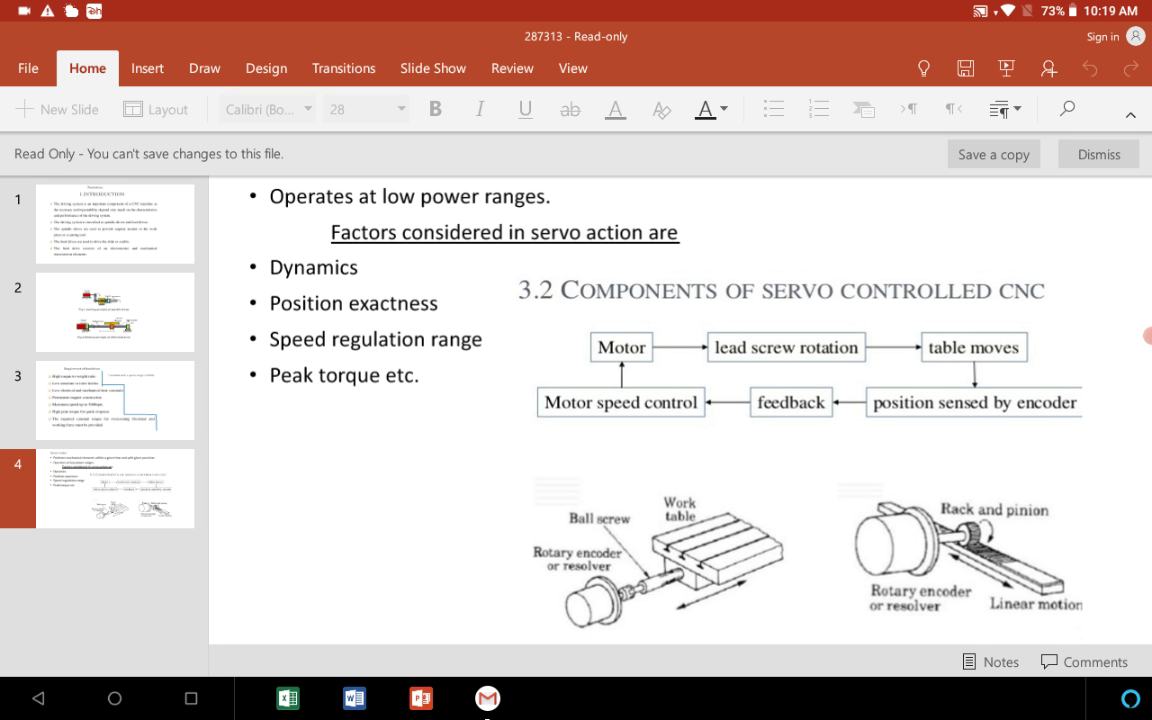
click(114, 400)
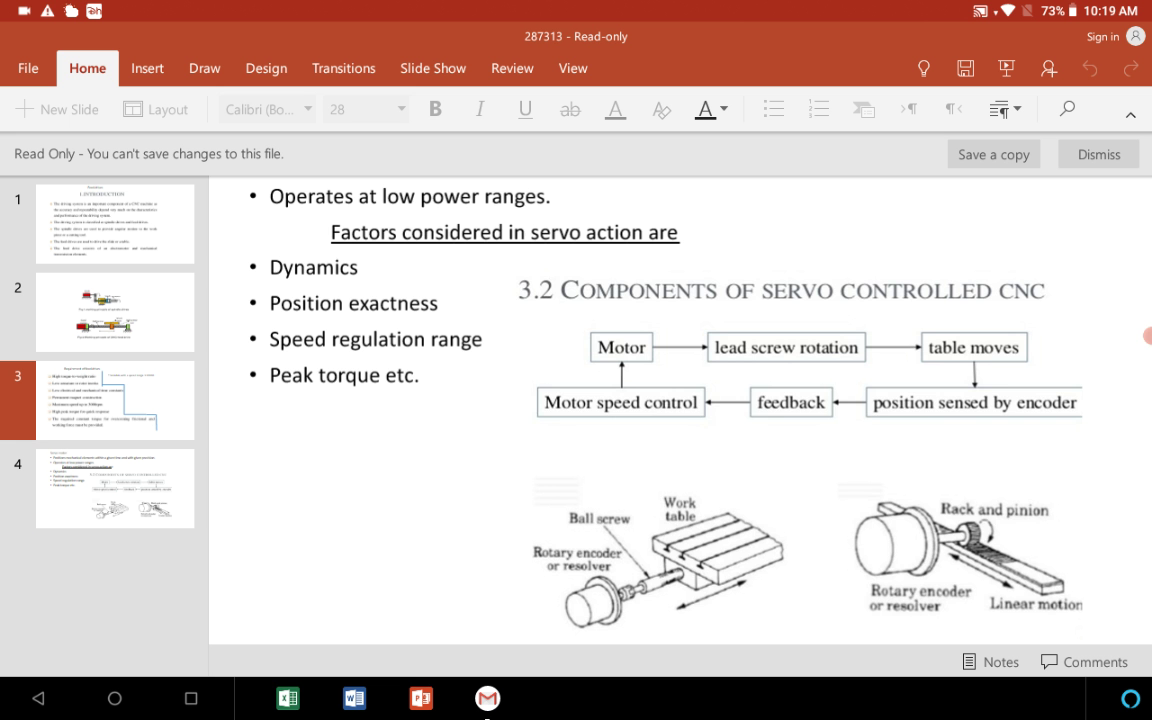